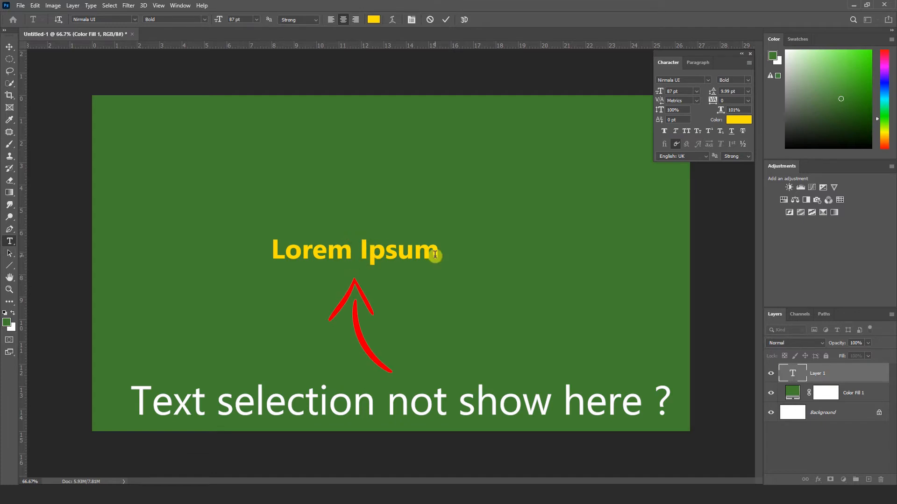
Show the invisible cursor in the Lorem Ipsum text, then close that document.
click(359, 251)
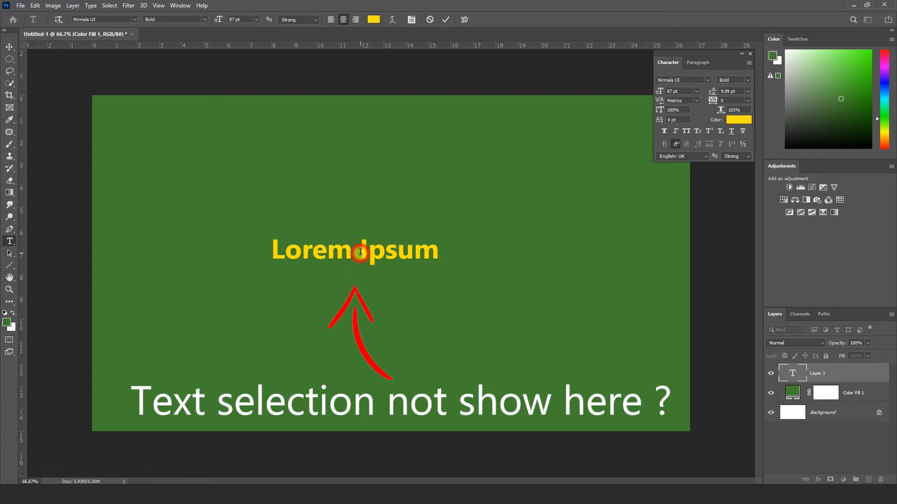
click(132, 33)
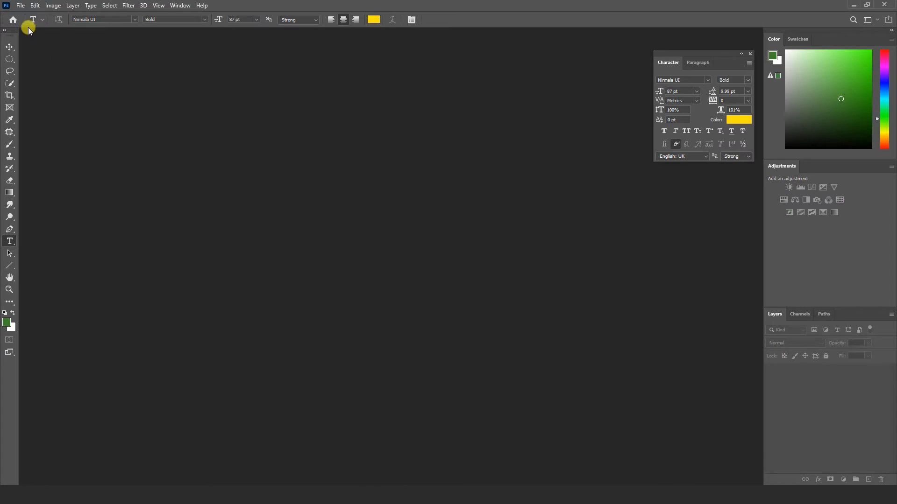
Create an HDTV 1080p document and add a green Solid Color fill layer.
click(19, 5)
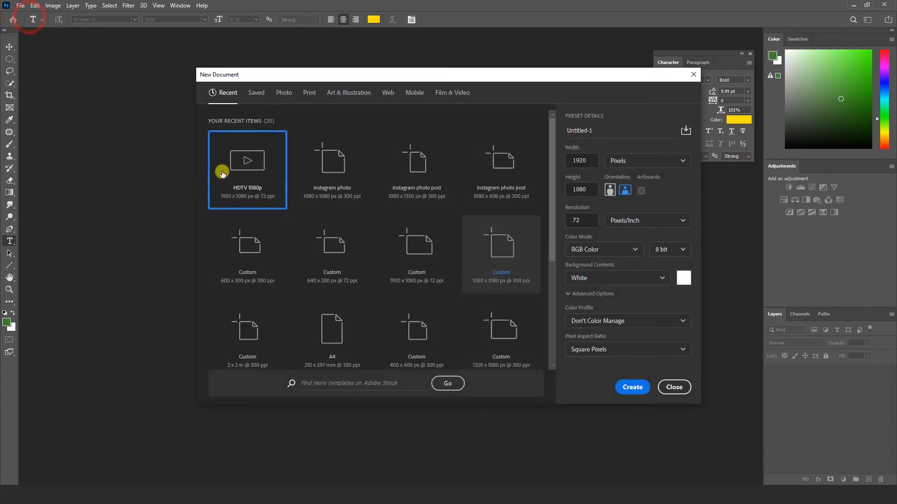
click(632, 386)
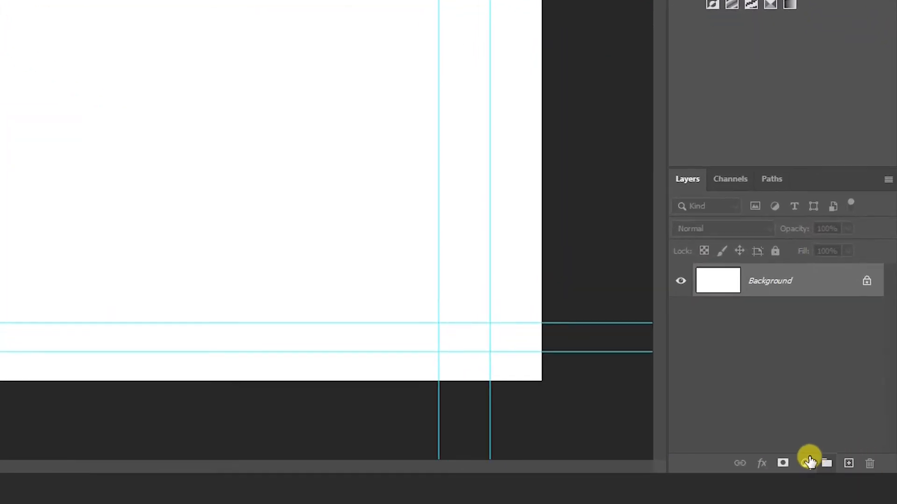
click(805, 464)
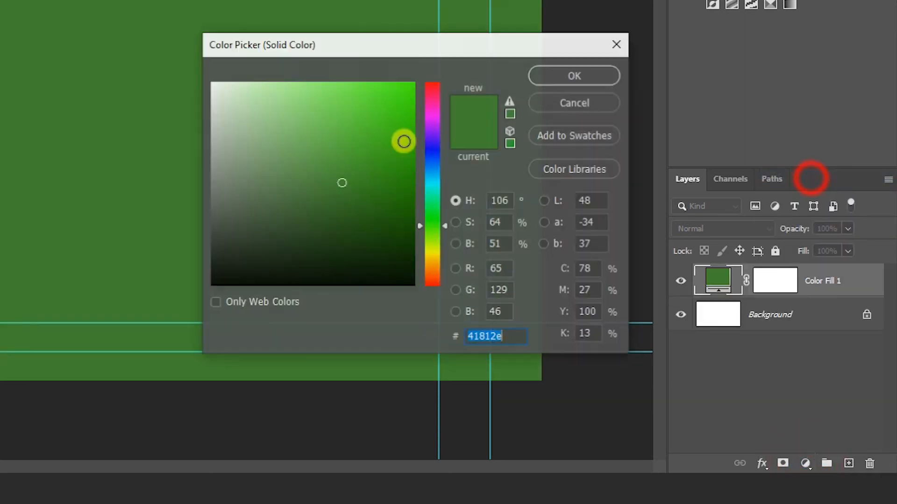
click(573, 76)
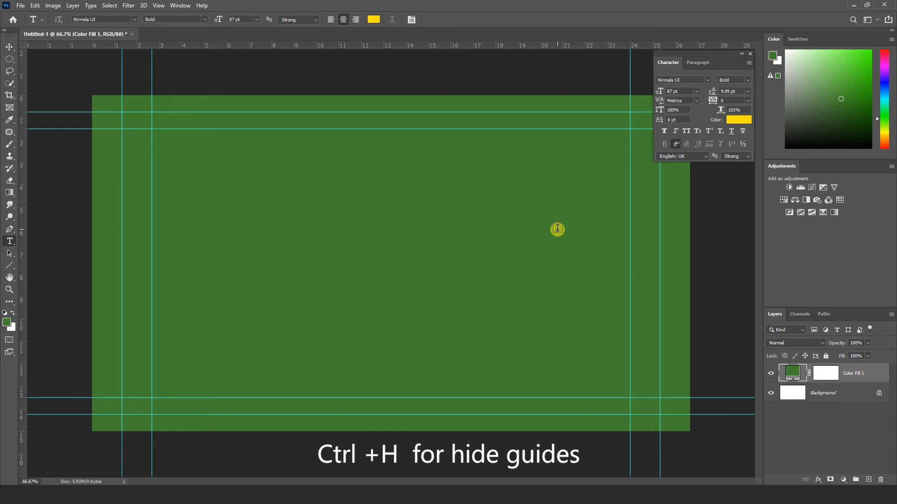
Add yellow text 'Lorem Ipsum' and insert the word 'what' between the words.
text(Lorem Ipsum)
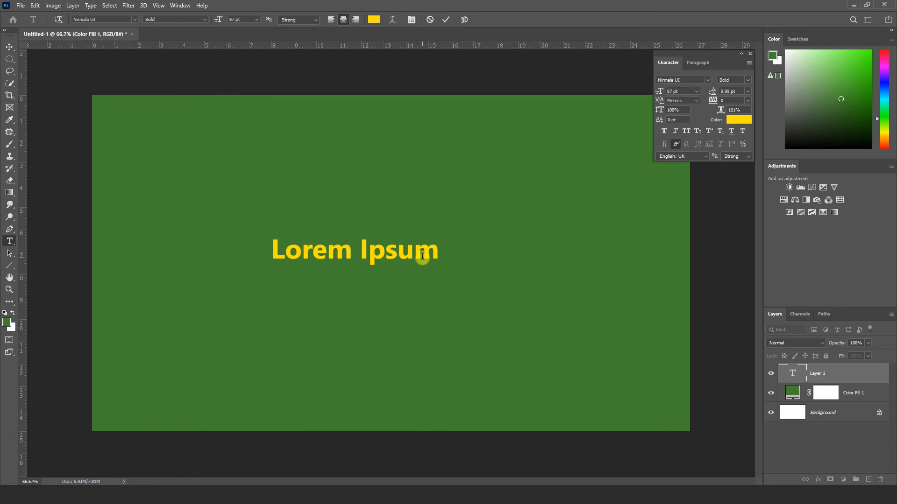
text(what)
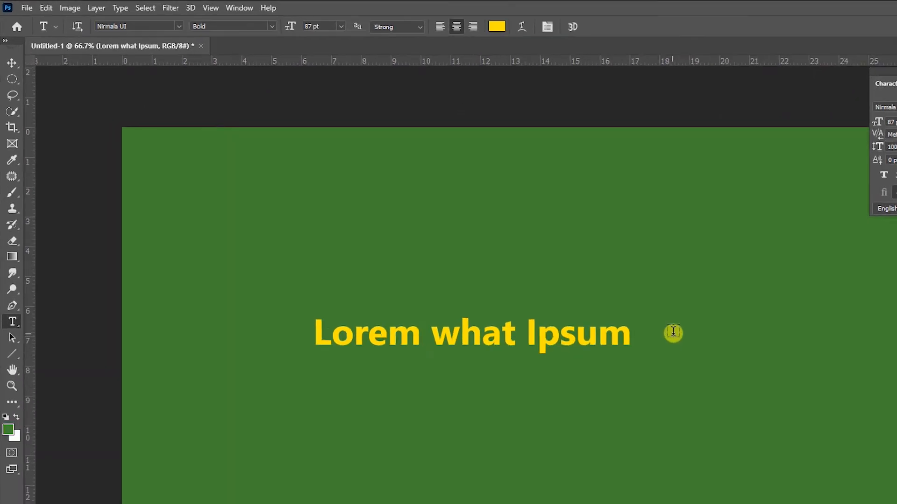
Go from Edit > Preferences > General to the Performance page.
click(45, 8)
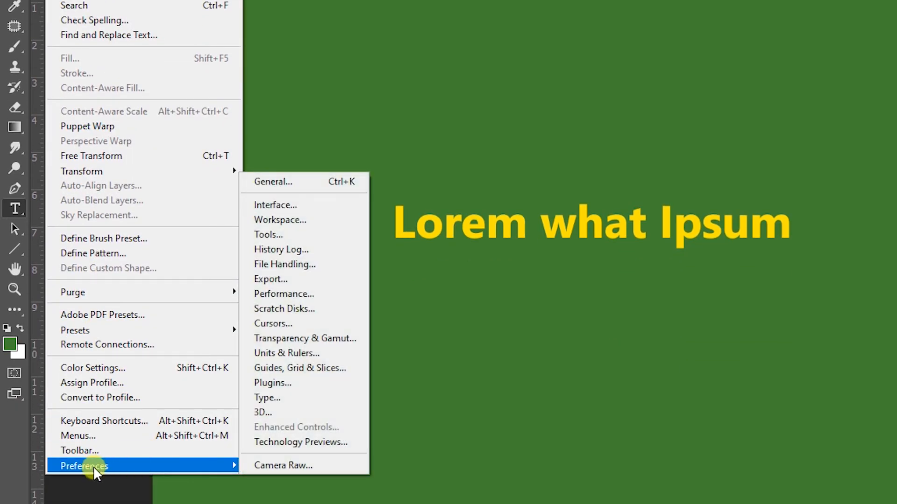
mouse_move(307, 178)
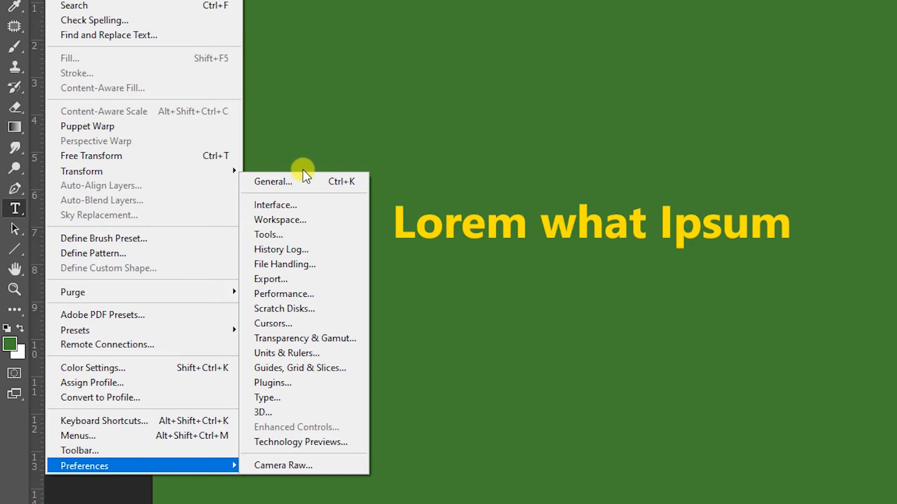
click(272, 182)
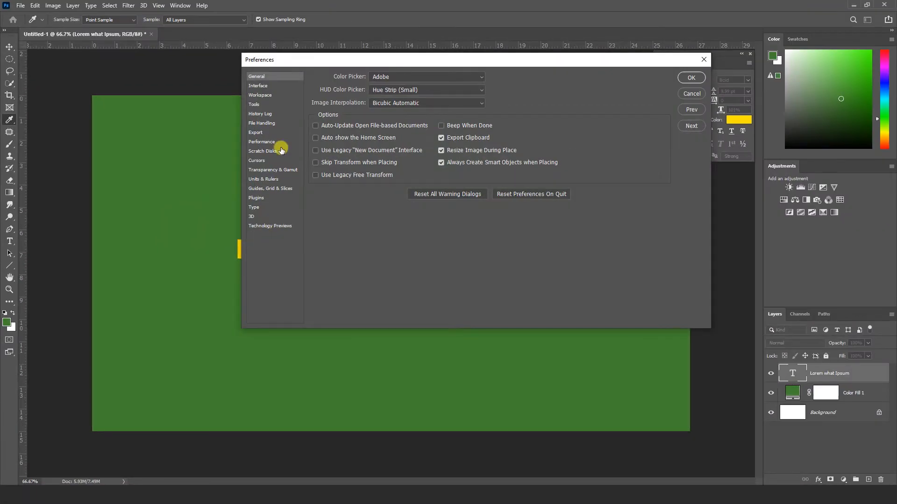
click(262, 142)
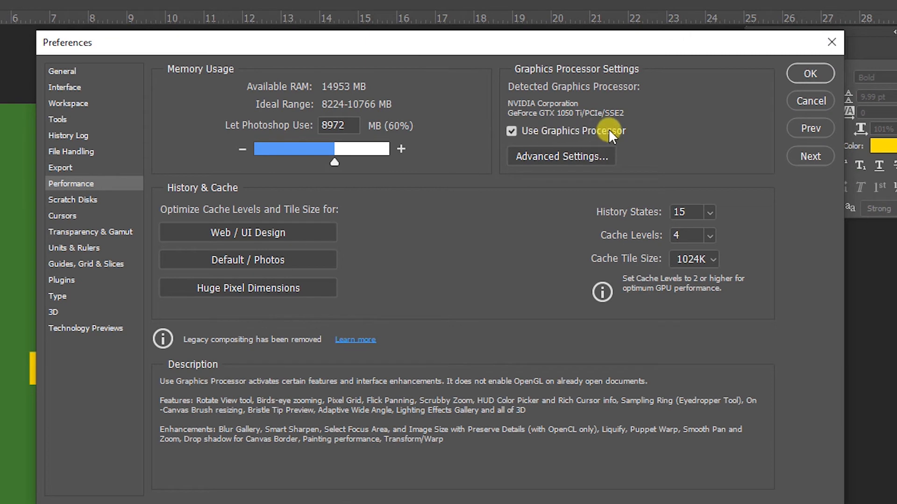
Set the graphics processor Drawing Mode to Advanced and confirm the settings.
click(560, 156)
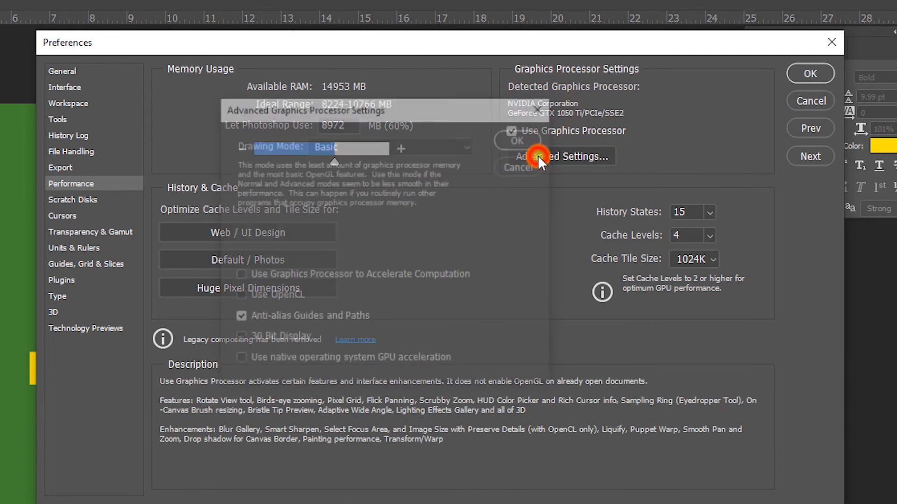
click(562, 156)
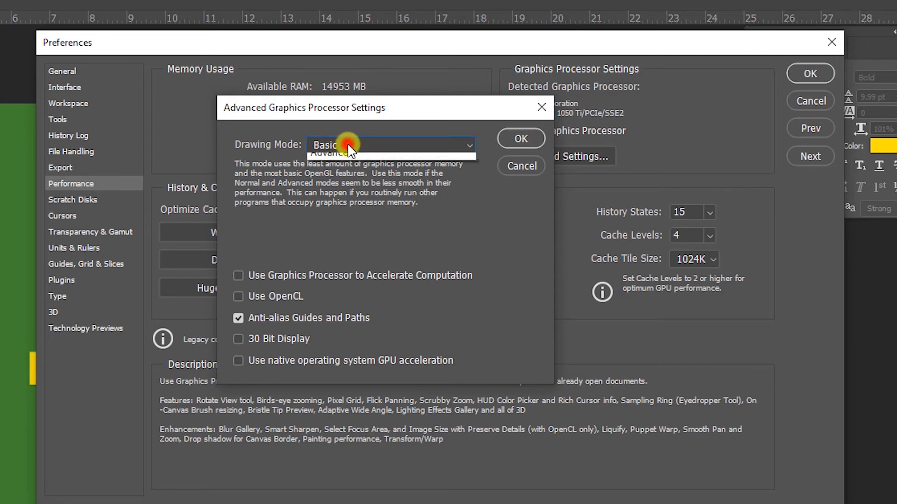
click(392, 144)
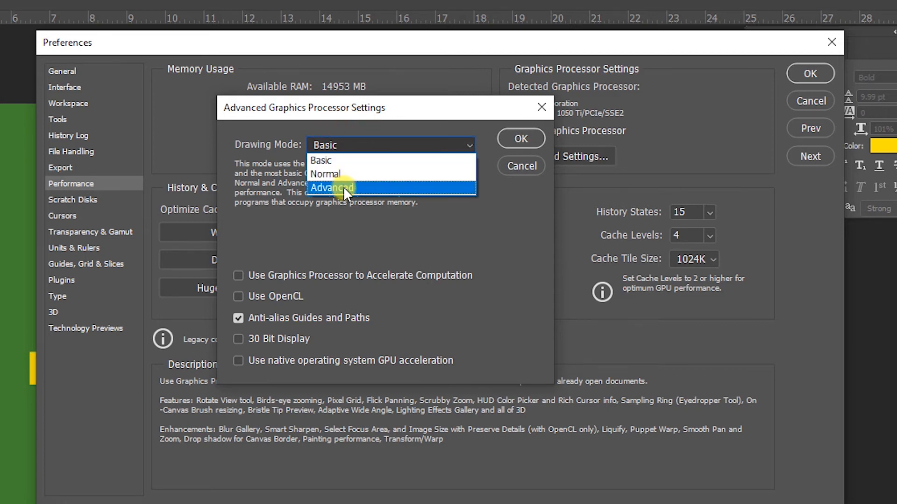
click(333, 188)
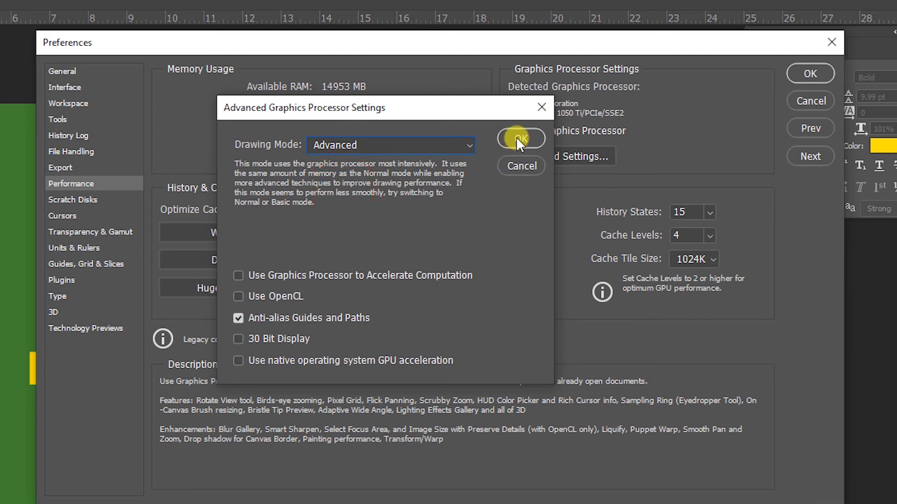
click(519, 139)
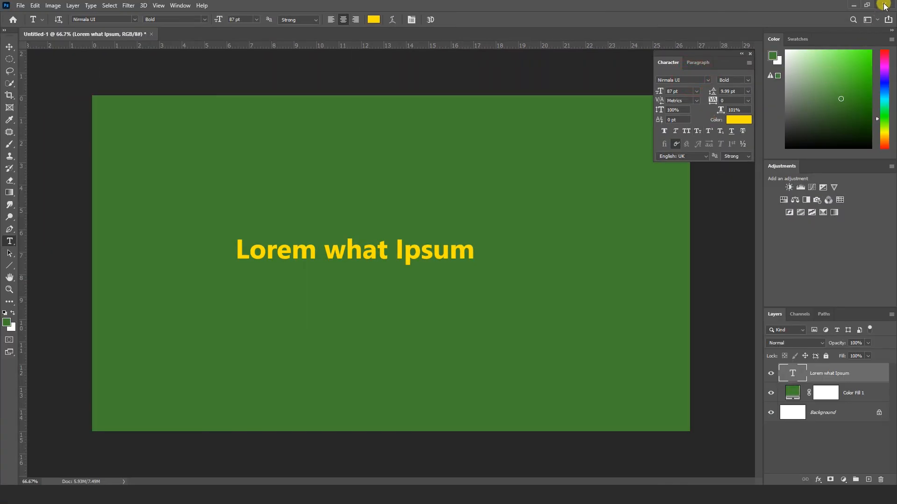
Quit Photoshop and relaunch it from its desktop icon.
click(869, 5)
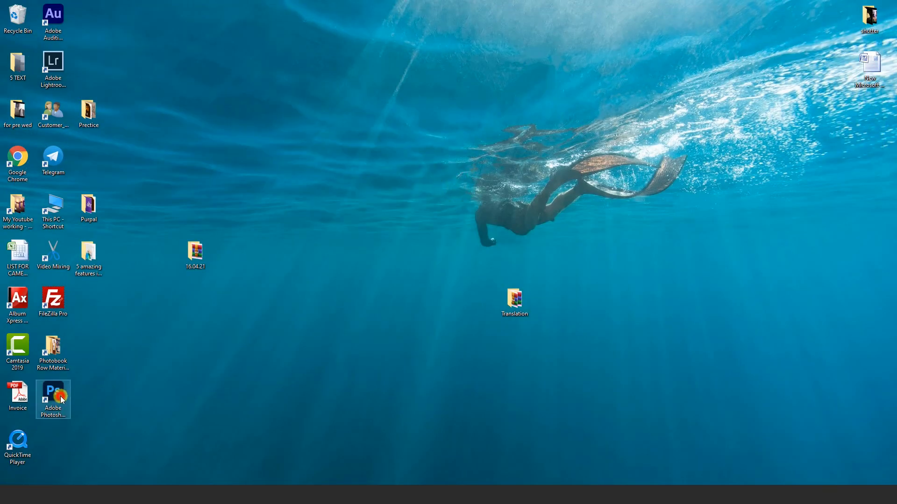
double_click(52, 399)
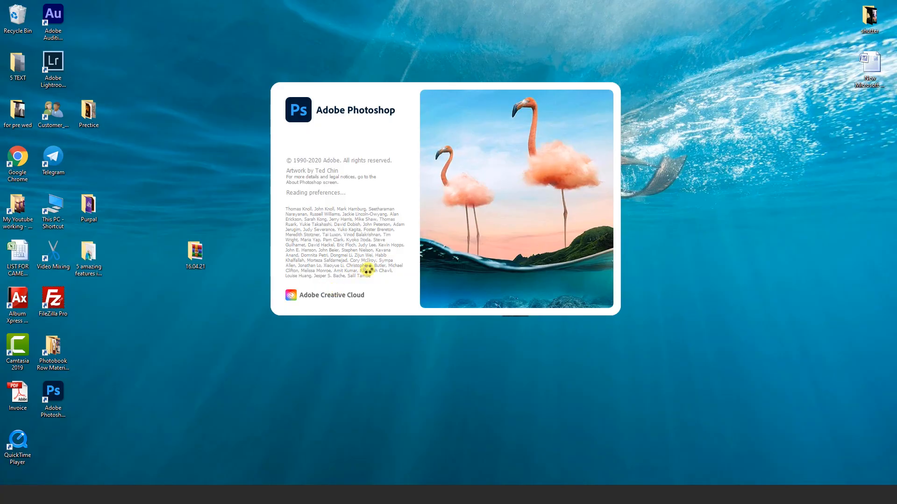
click(20, 6)
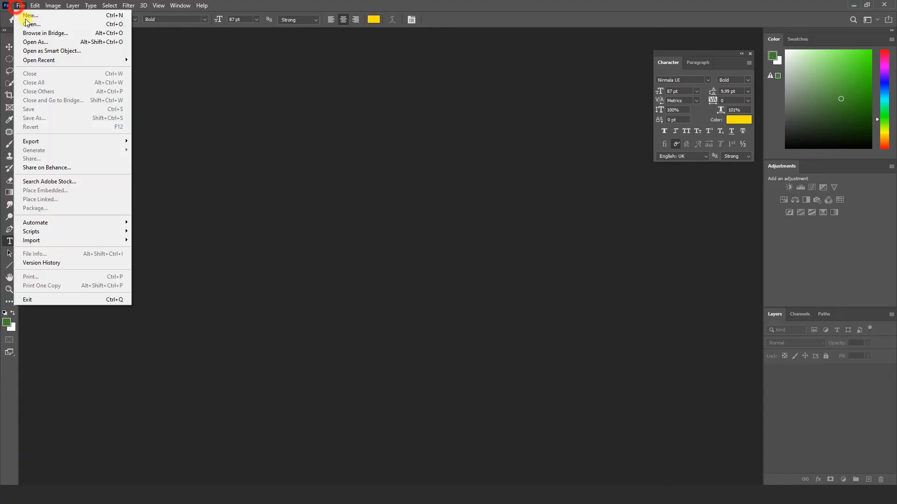
Create a new HDTV 1080p document with a green Solid Color fill layer.
click(29, 16)
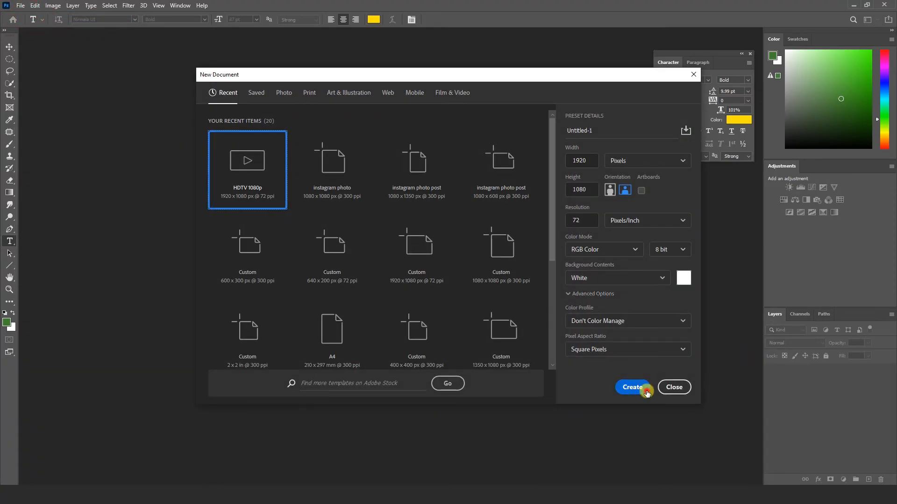
click(632, 386)
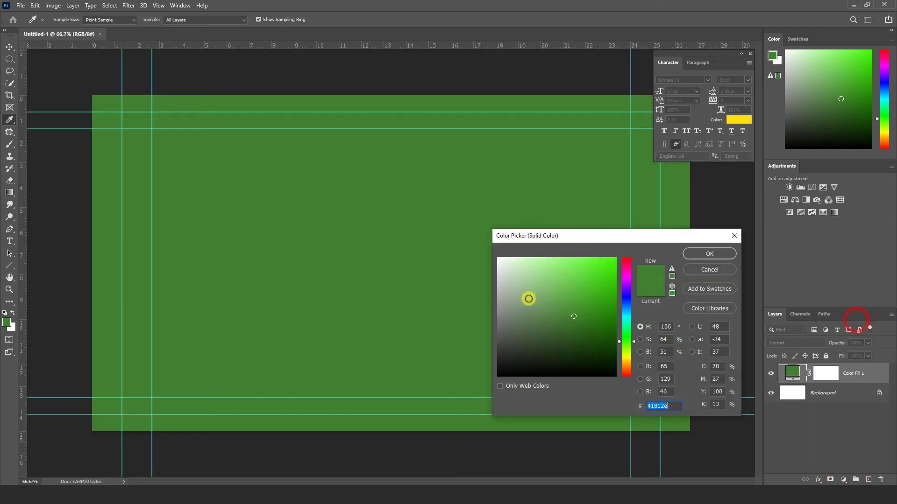
click(708, 253)
text(Good morning)
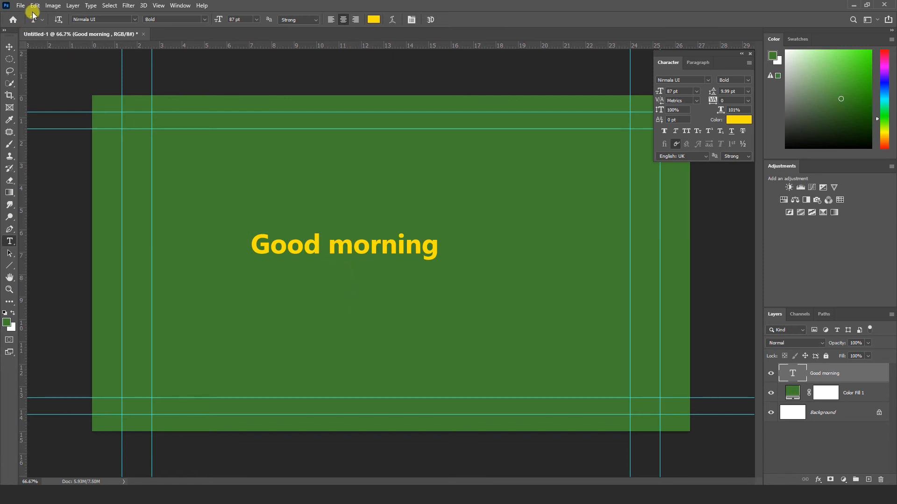
click(35, 6)
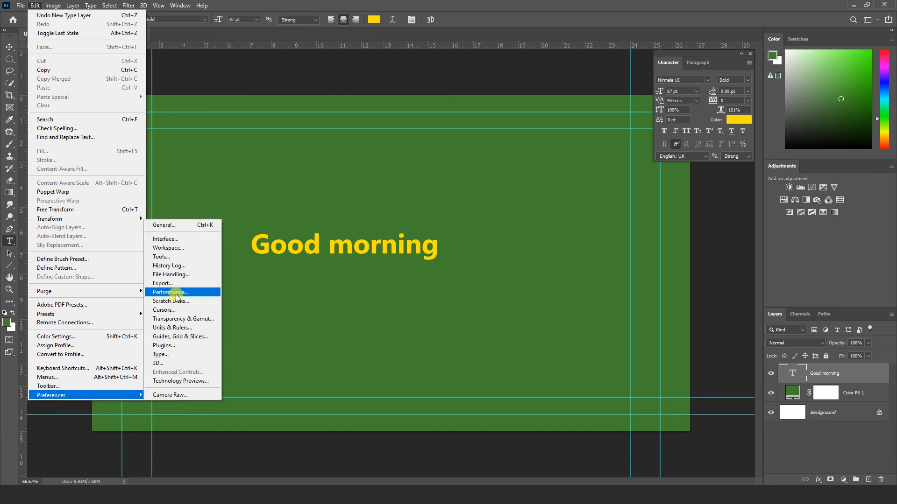
click(169, 292)
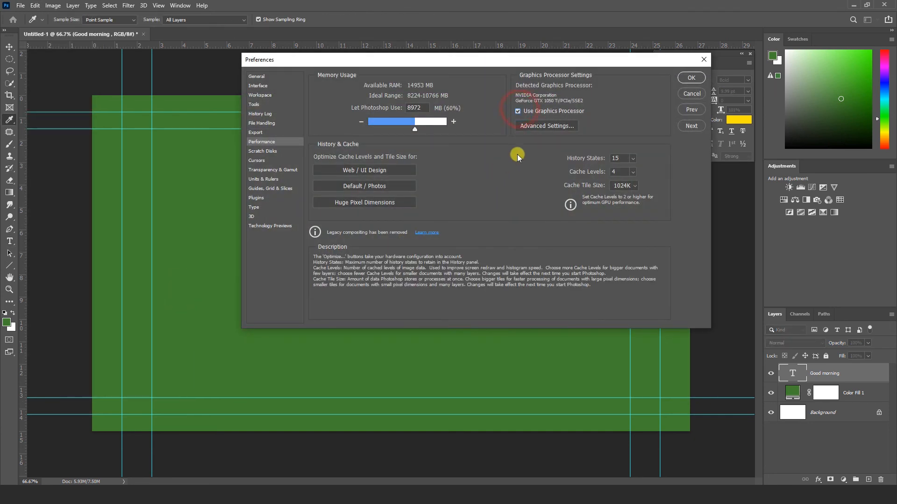
click(518, 111)
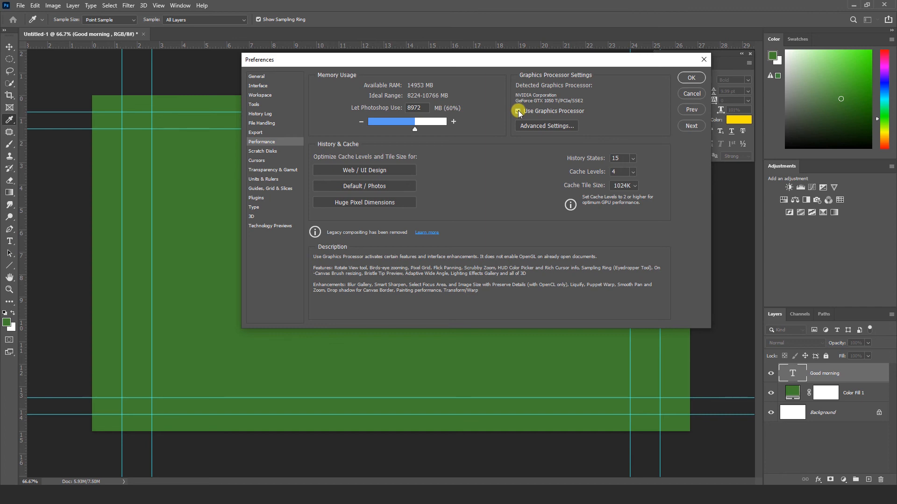
click(517, 111)
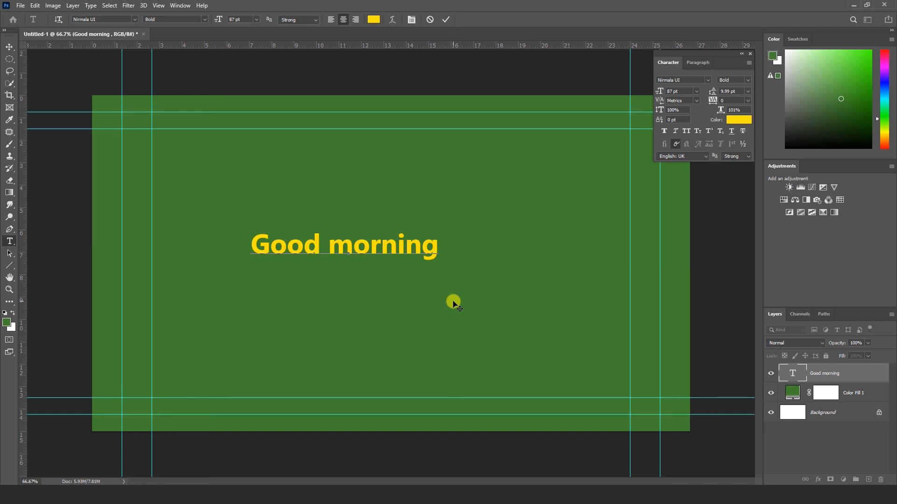
Place the text insertion point right after 'Good morning'.
click(445, 244)
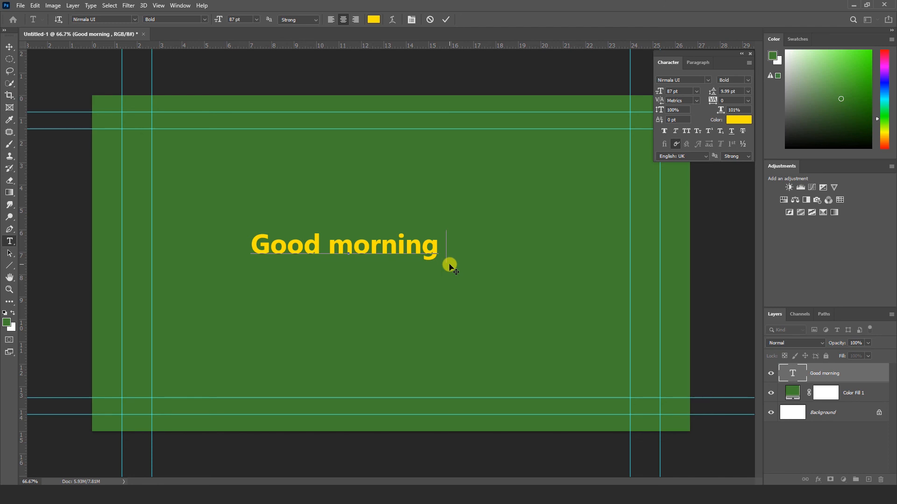
mouse_move(425, 273)
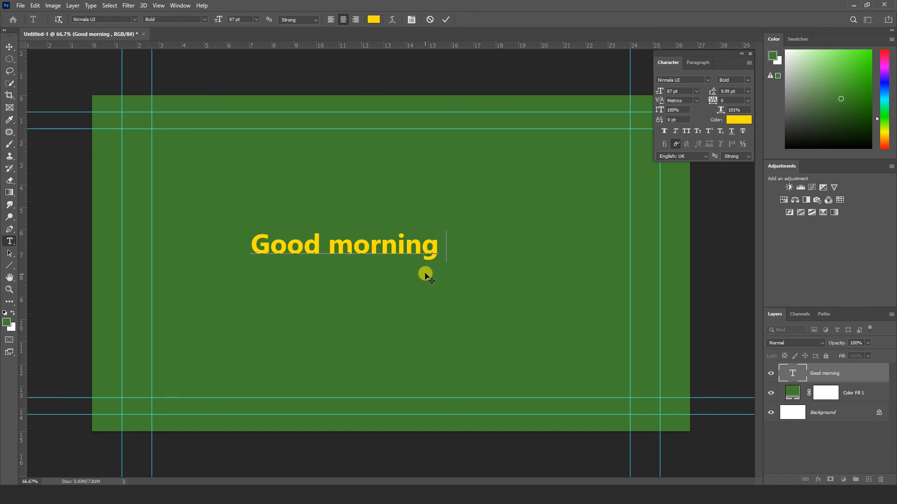